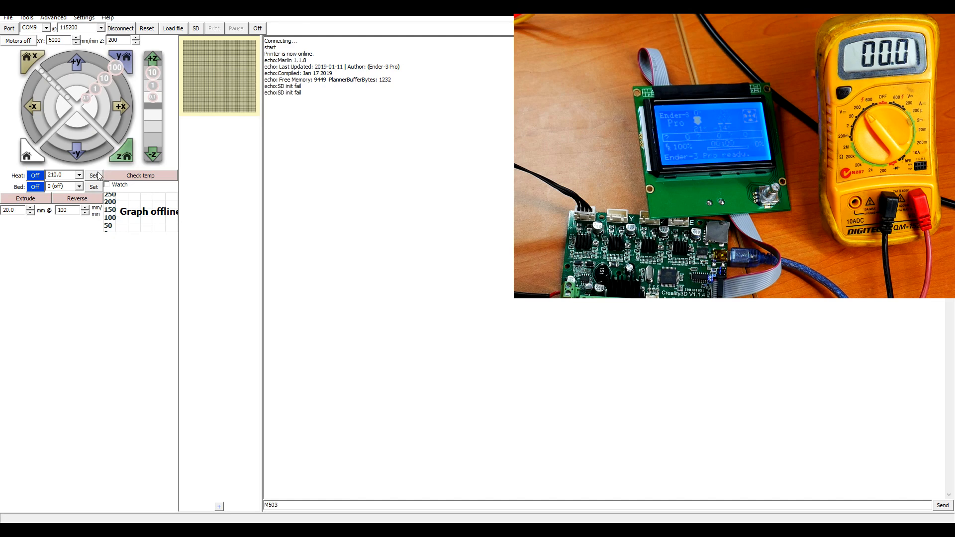
# Step: Set the Pronterface hotend heater to 210 degrees to test thermal-runaway protection
pyautogui.click(93, 176)
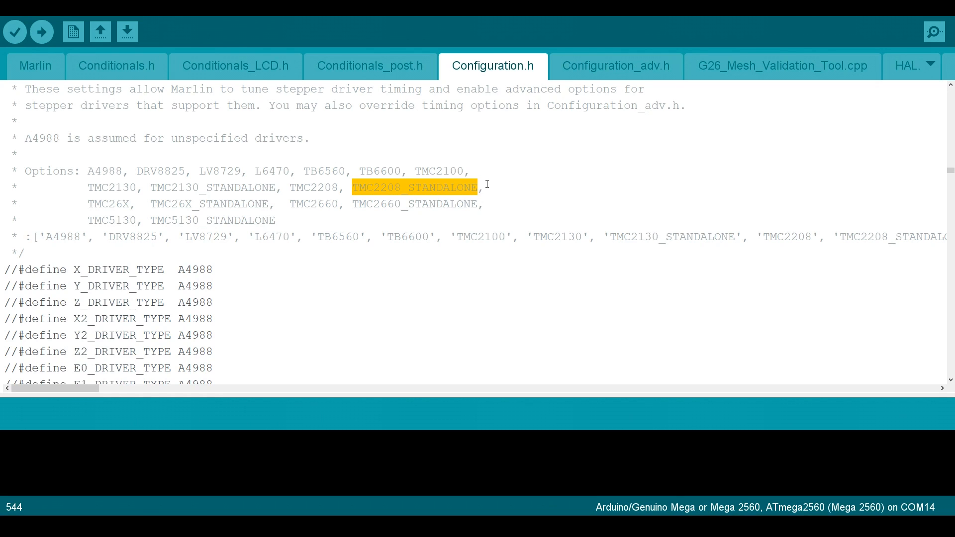
# Step: Compile the Marlin sketch for the Sanguino ATmega1284 board using Upload
pyautogui.click(40, 39)
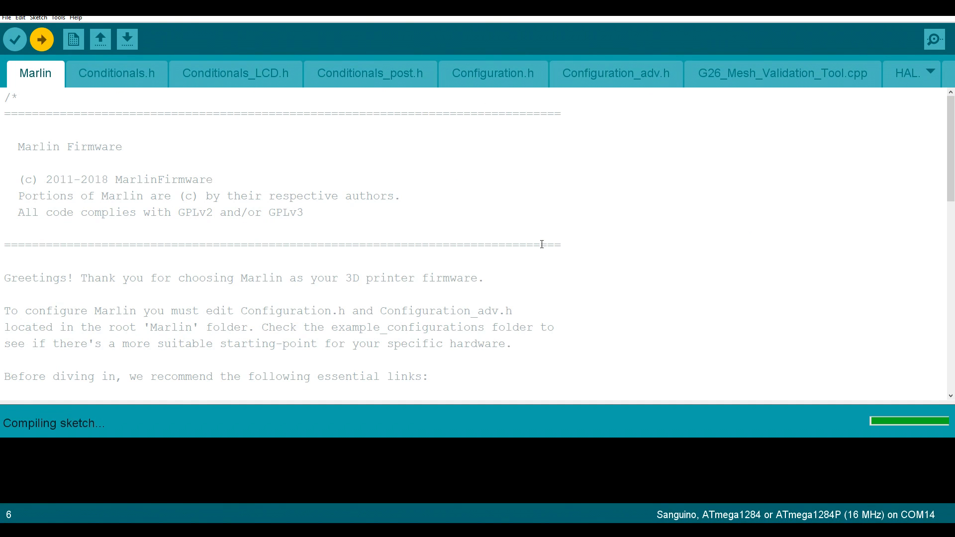